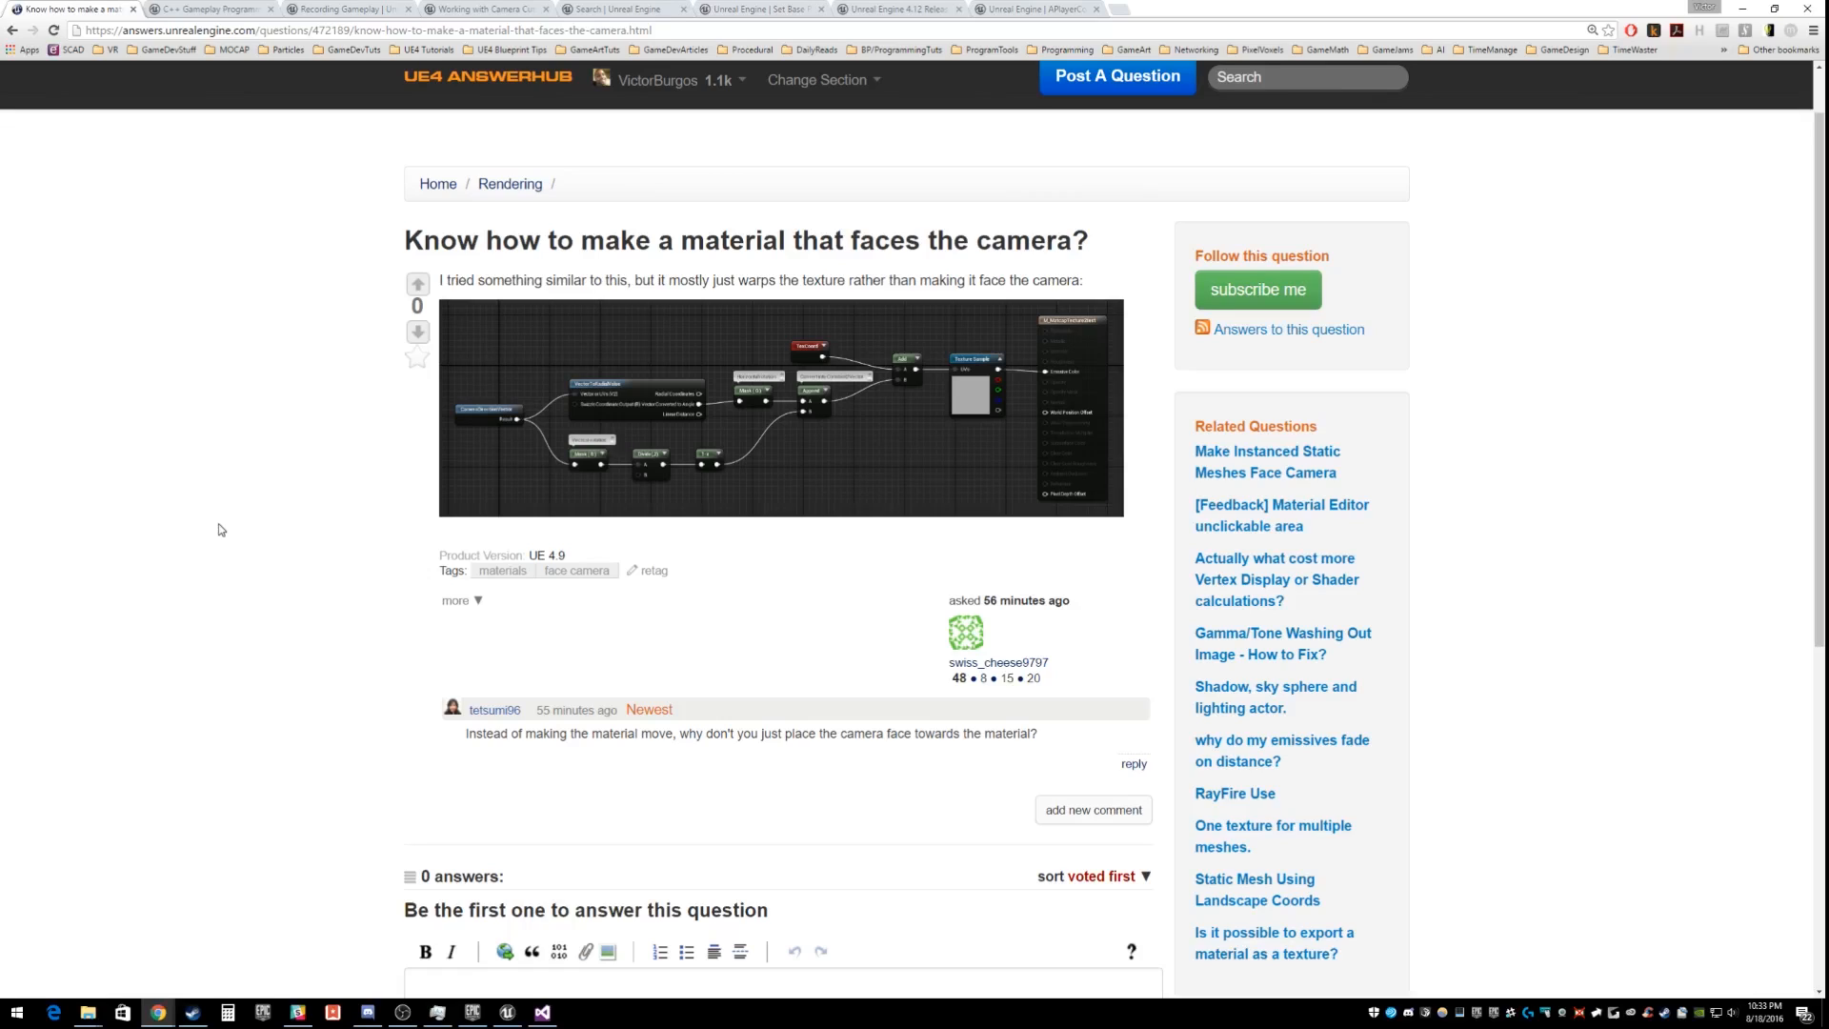
mouse_move(204, 477)
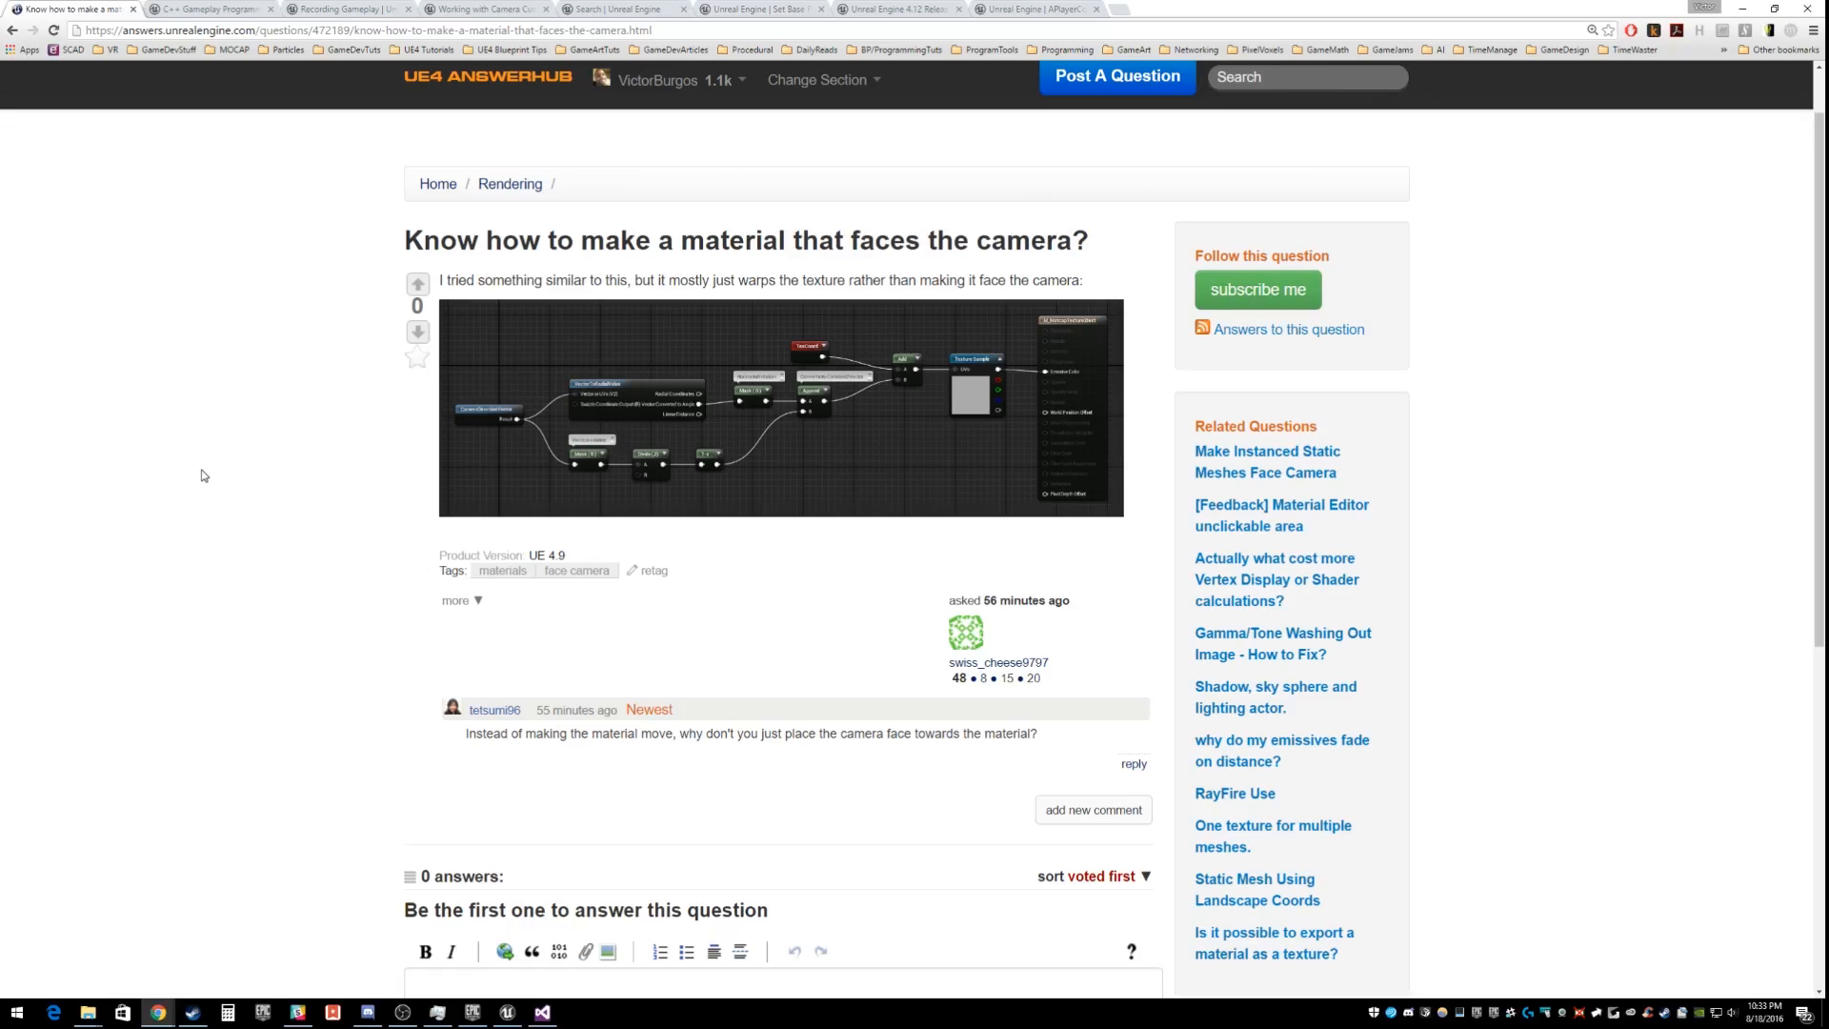
mouse_move(143, 357)
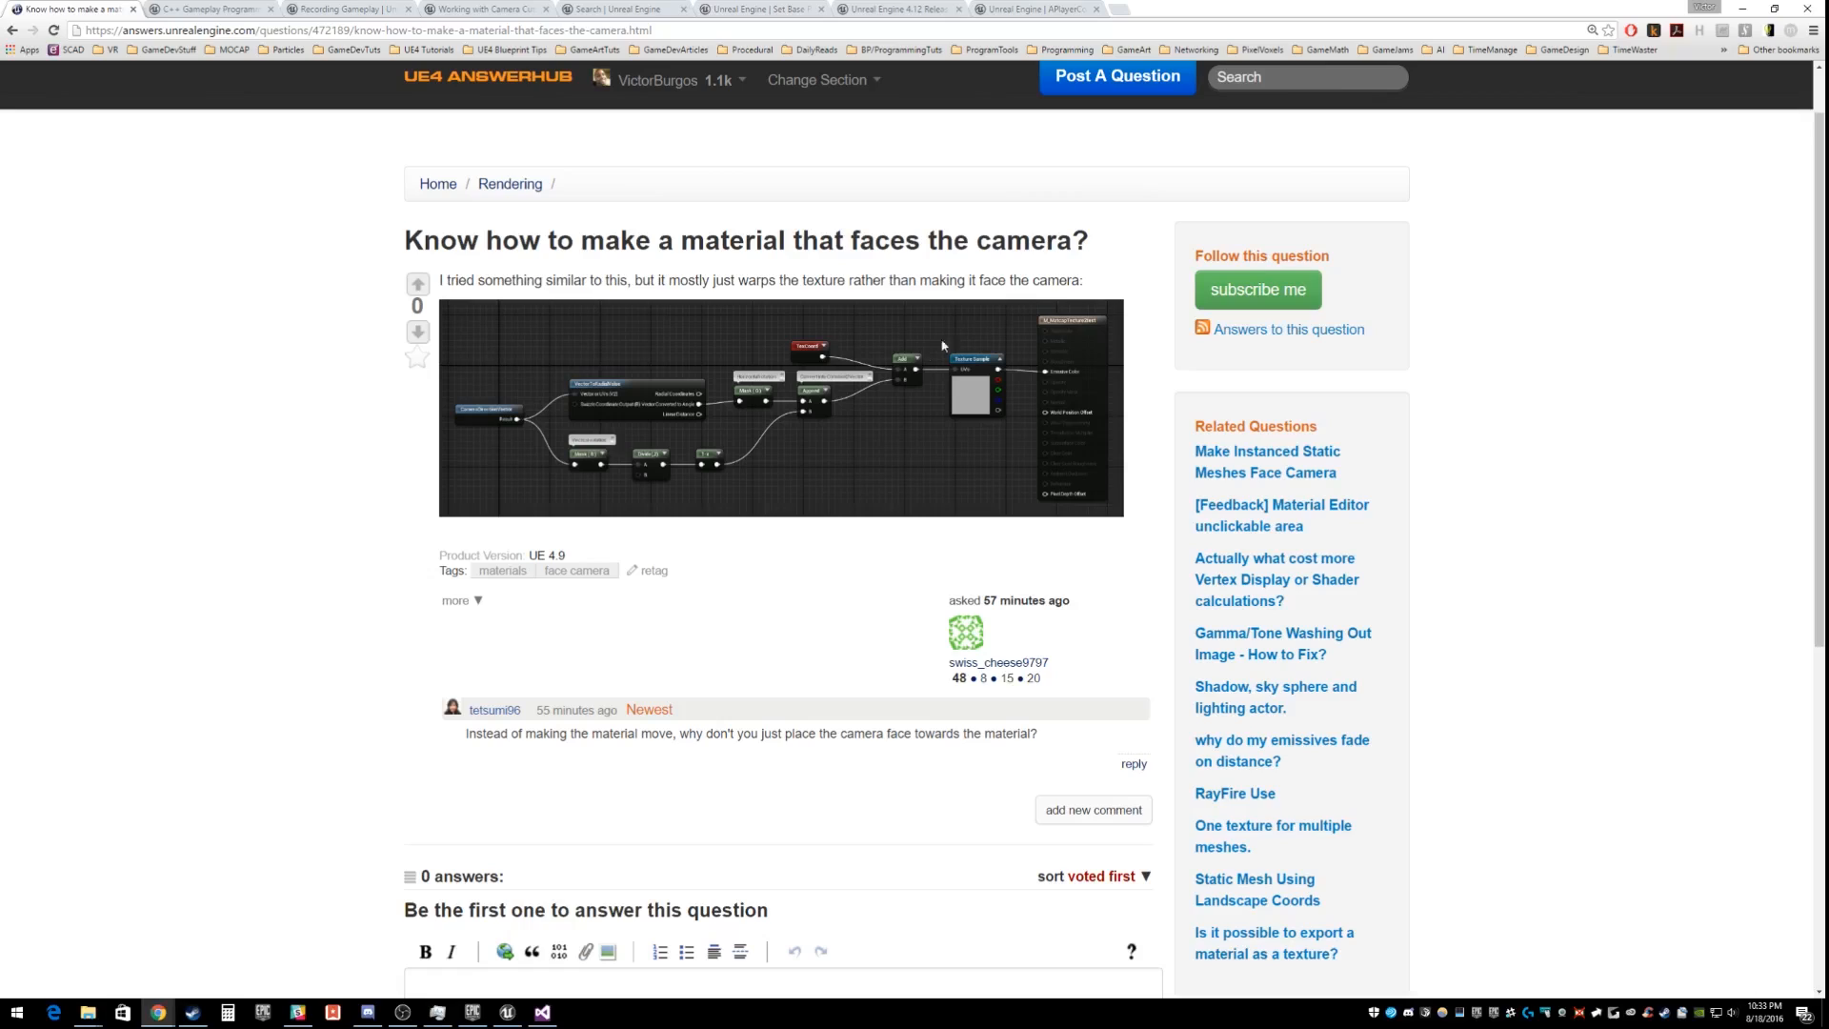
mouse_move(1427, 164)
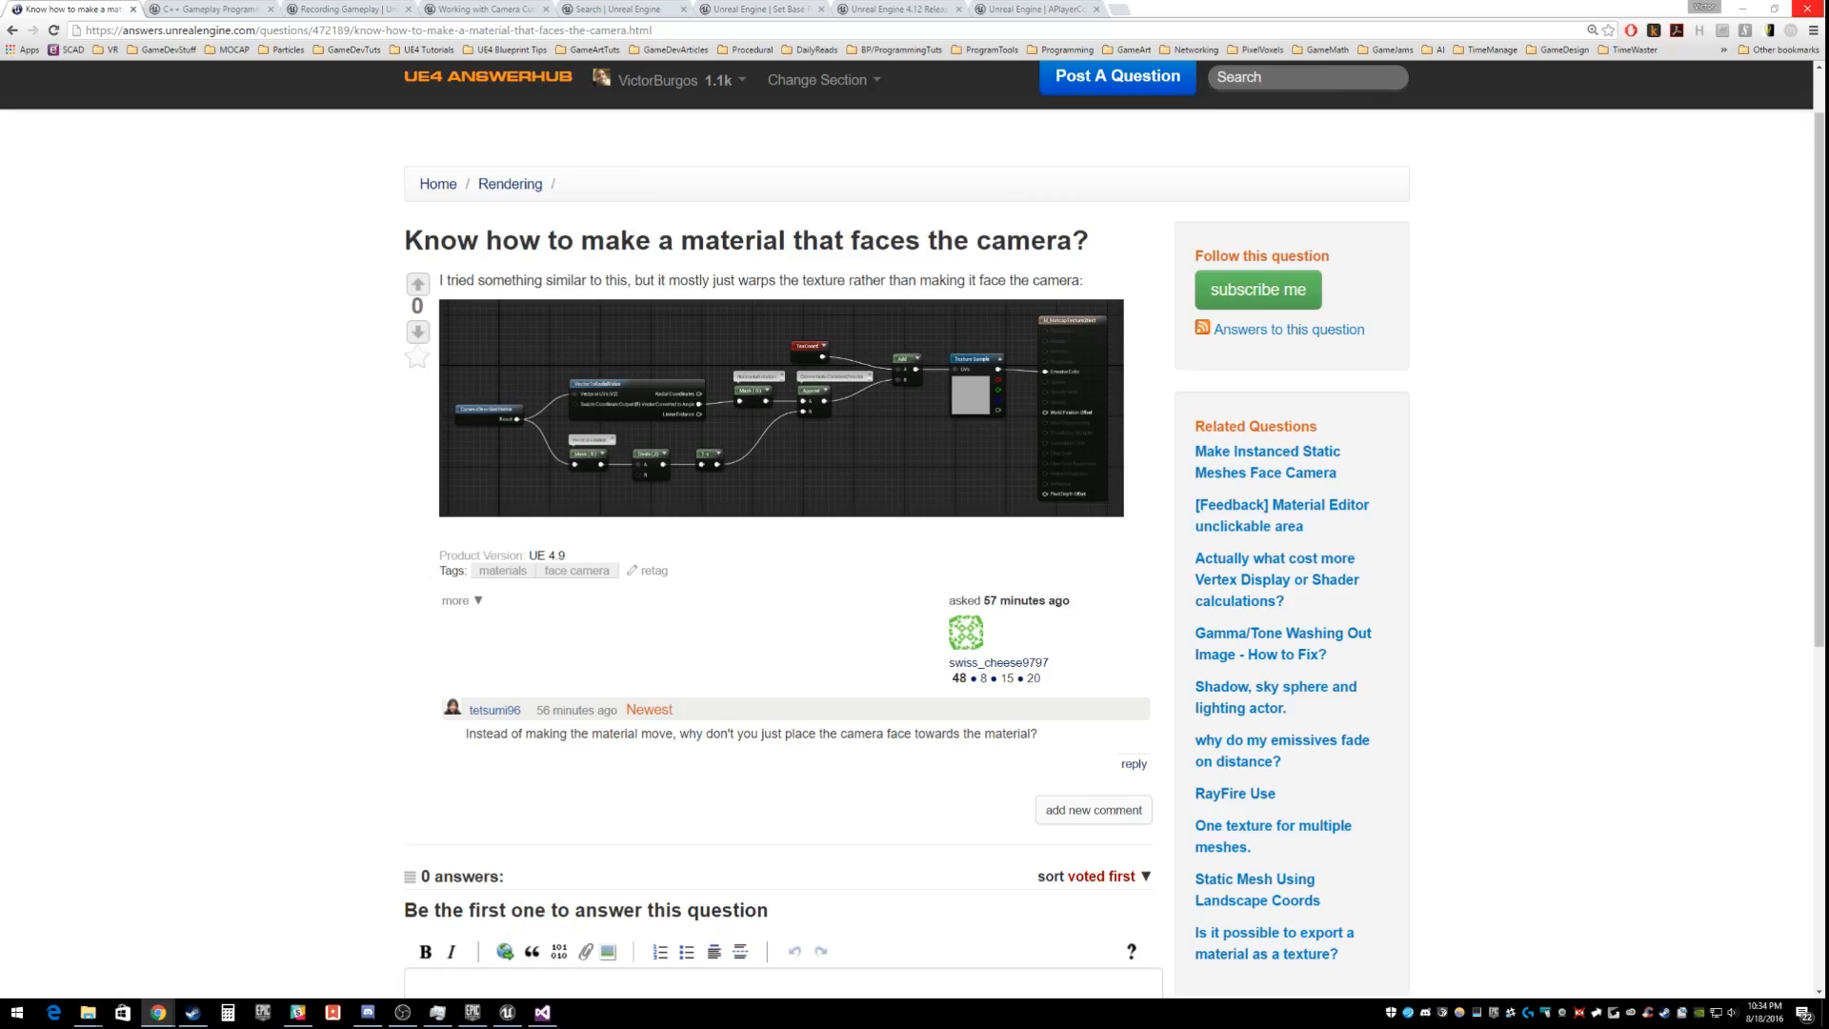
Step: Navigate from the AnswerHub question to the docs.unrealengine.com Stylized Materials page
click(507, 1012)
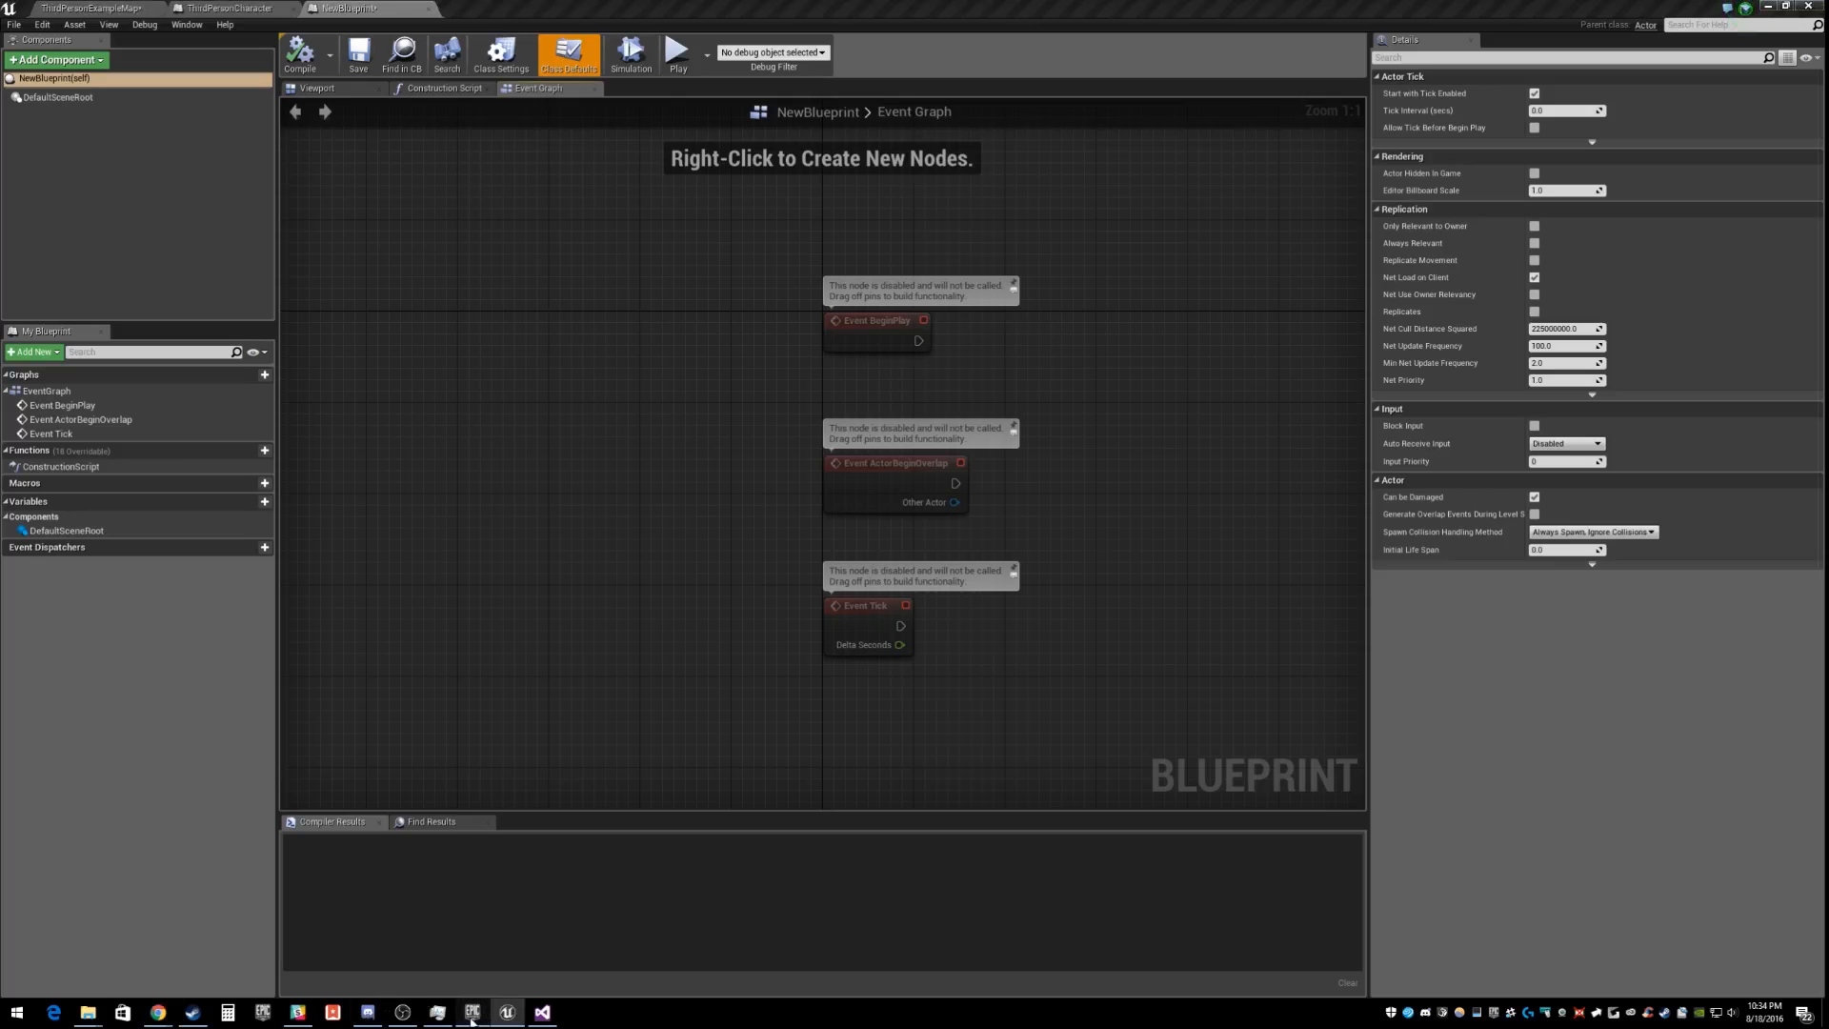
mouse_move(535, 939)
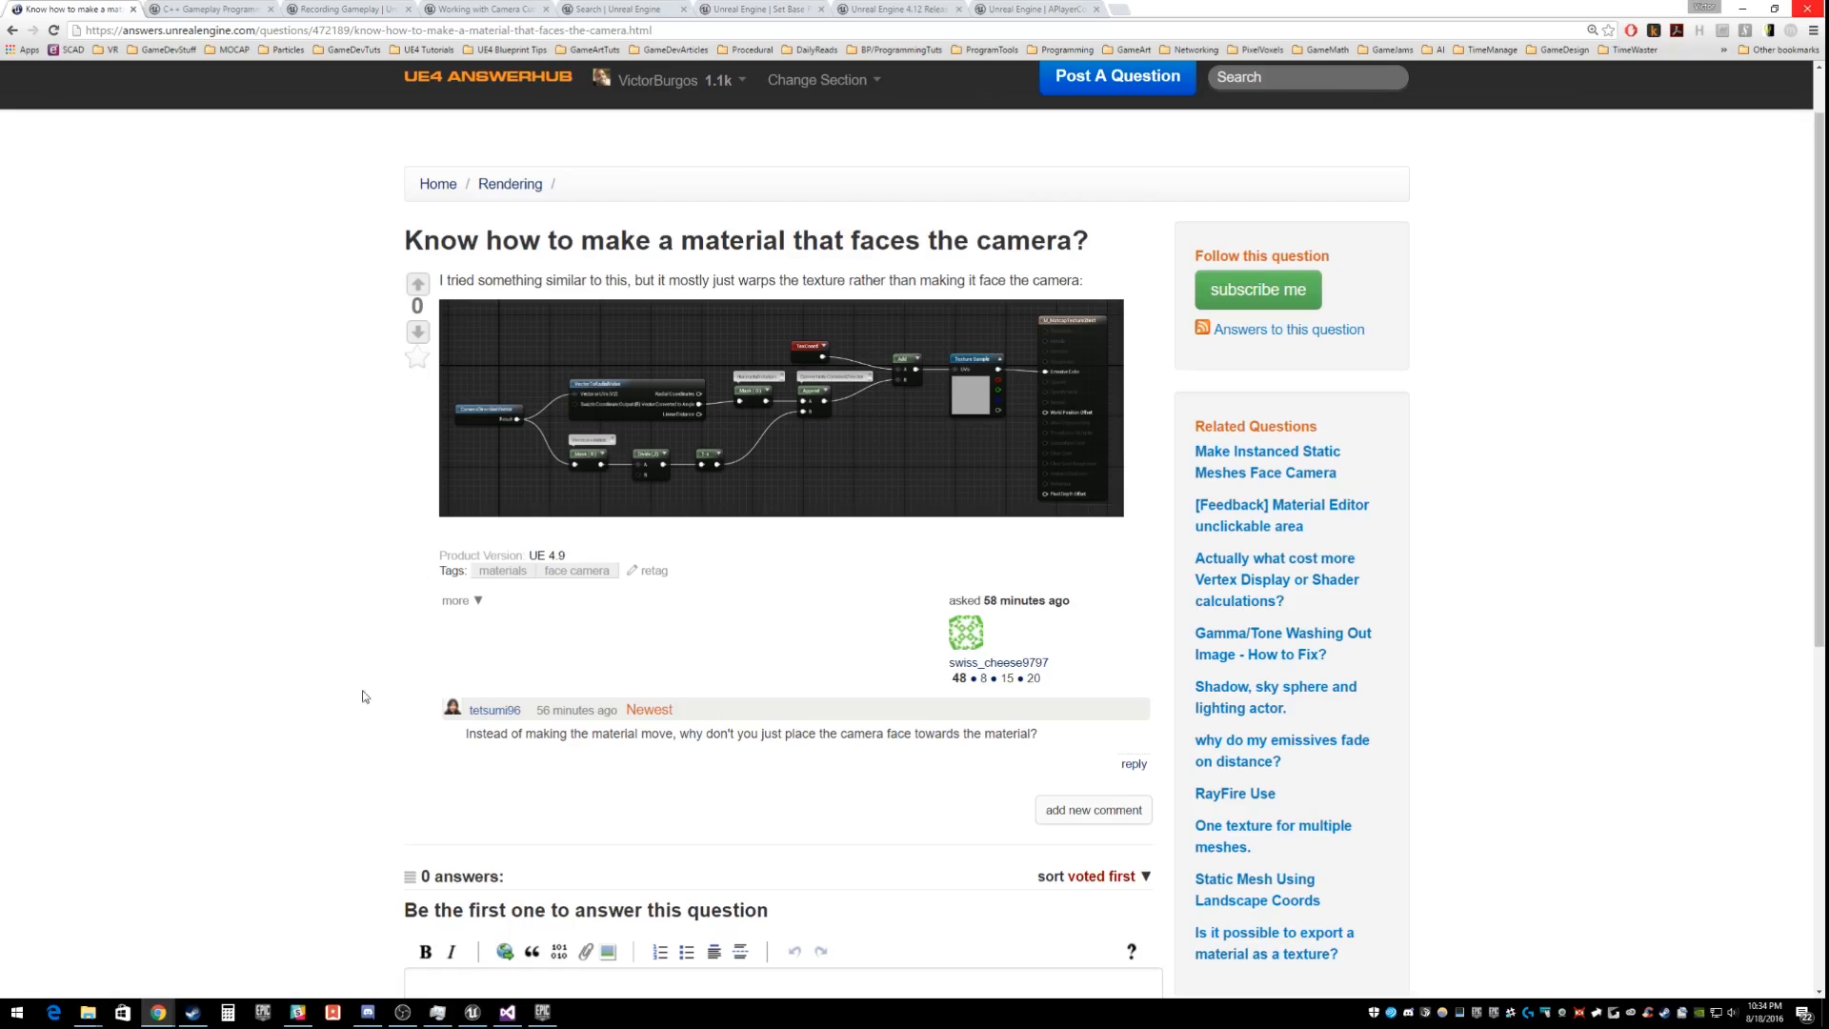
mouse_move(897, 409)
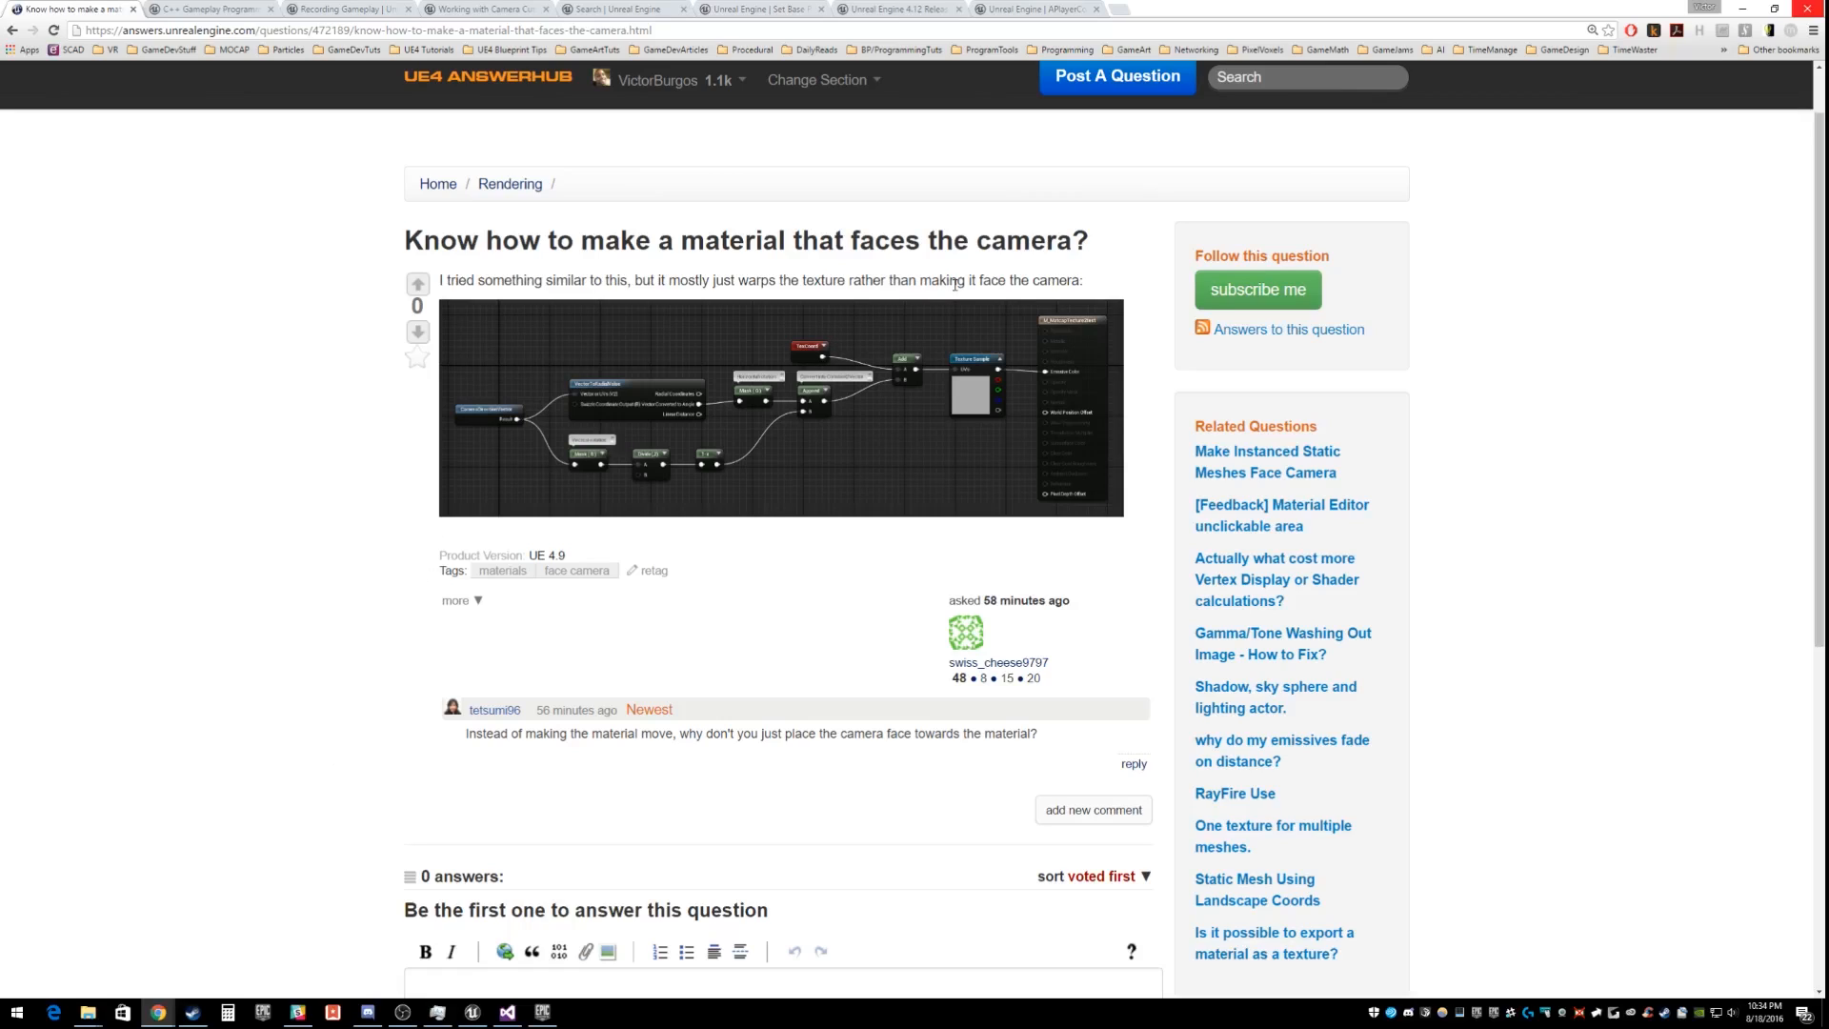
double_click(958, 280)
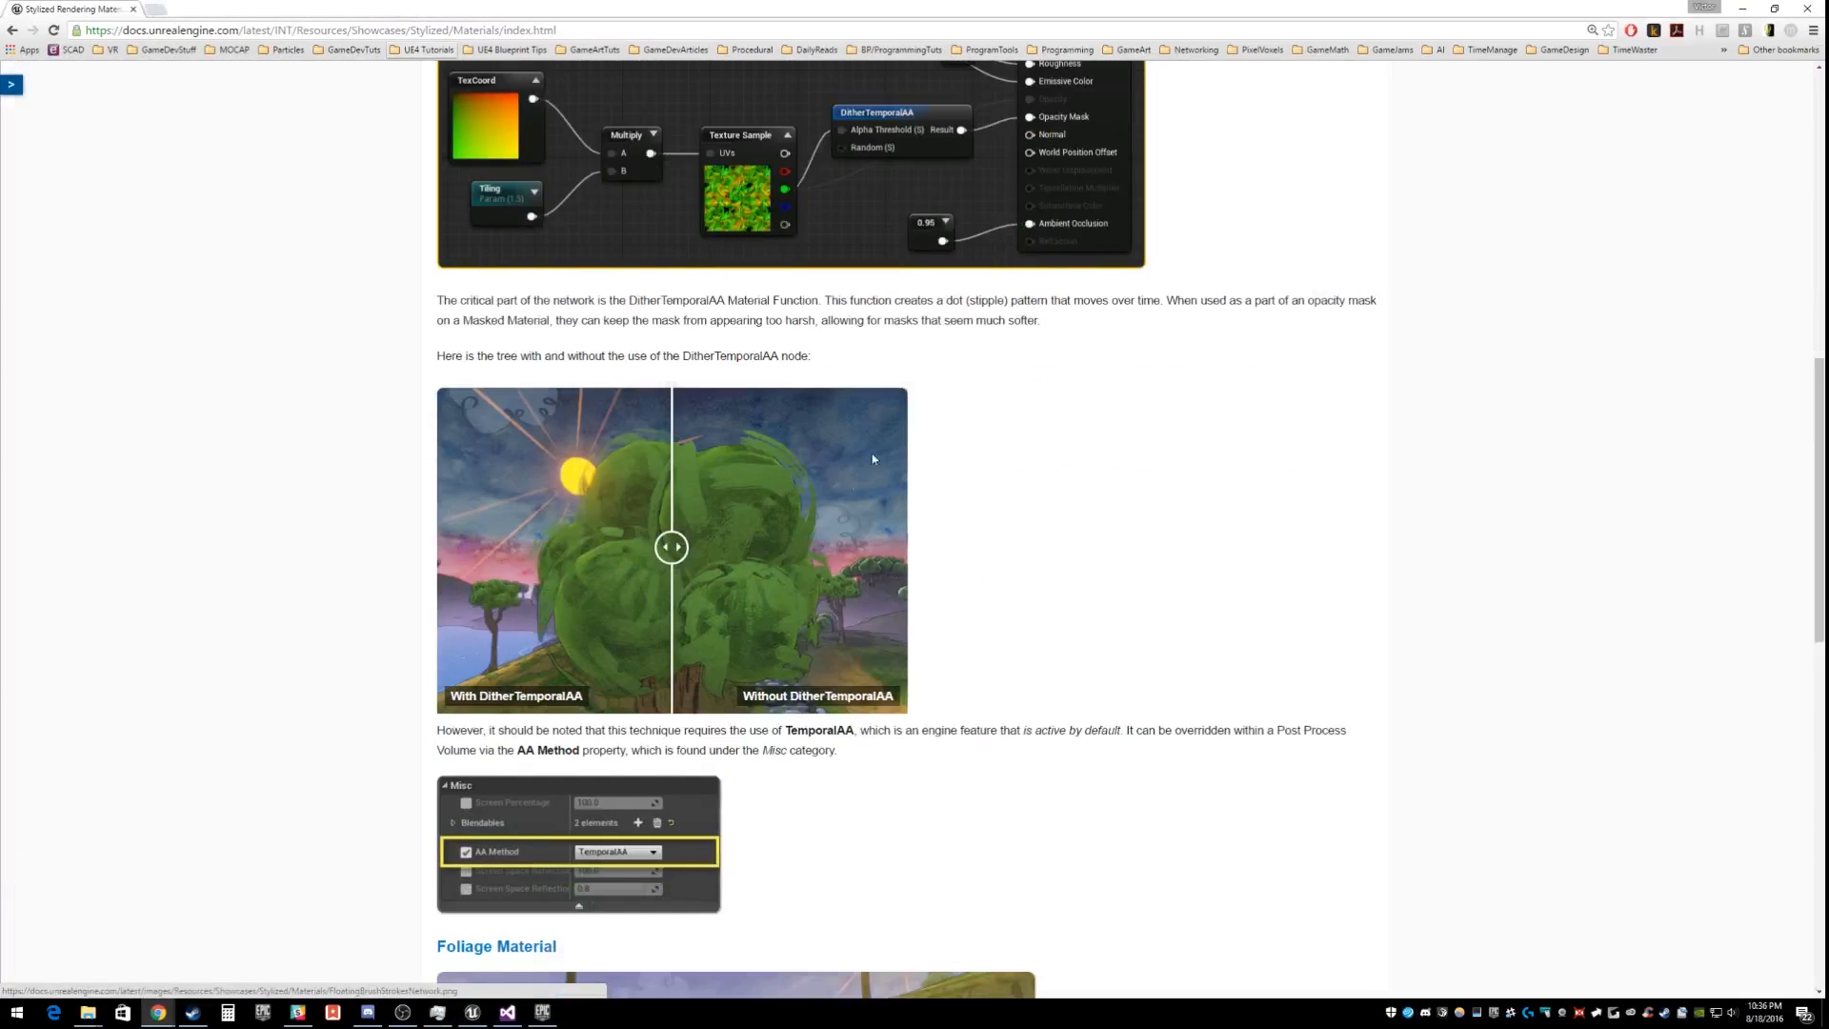
Step: Review the Foliage Material 'Face camera on 1 axis' graph, then return to the AnswerHub question tab
scroll(down, 3)
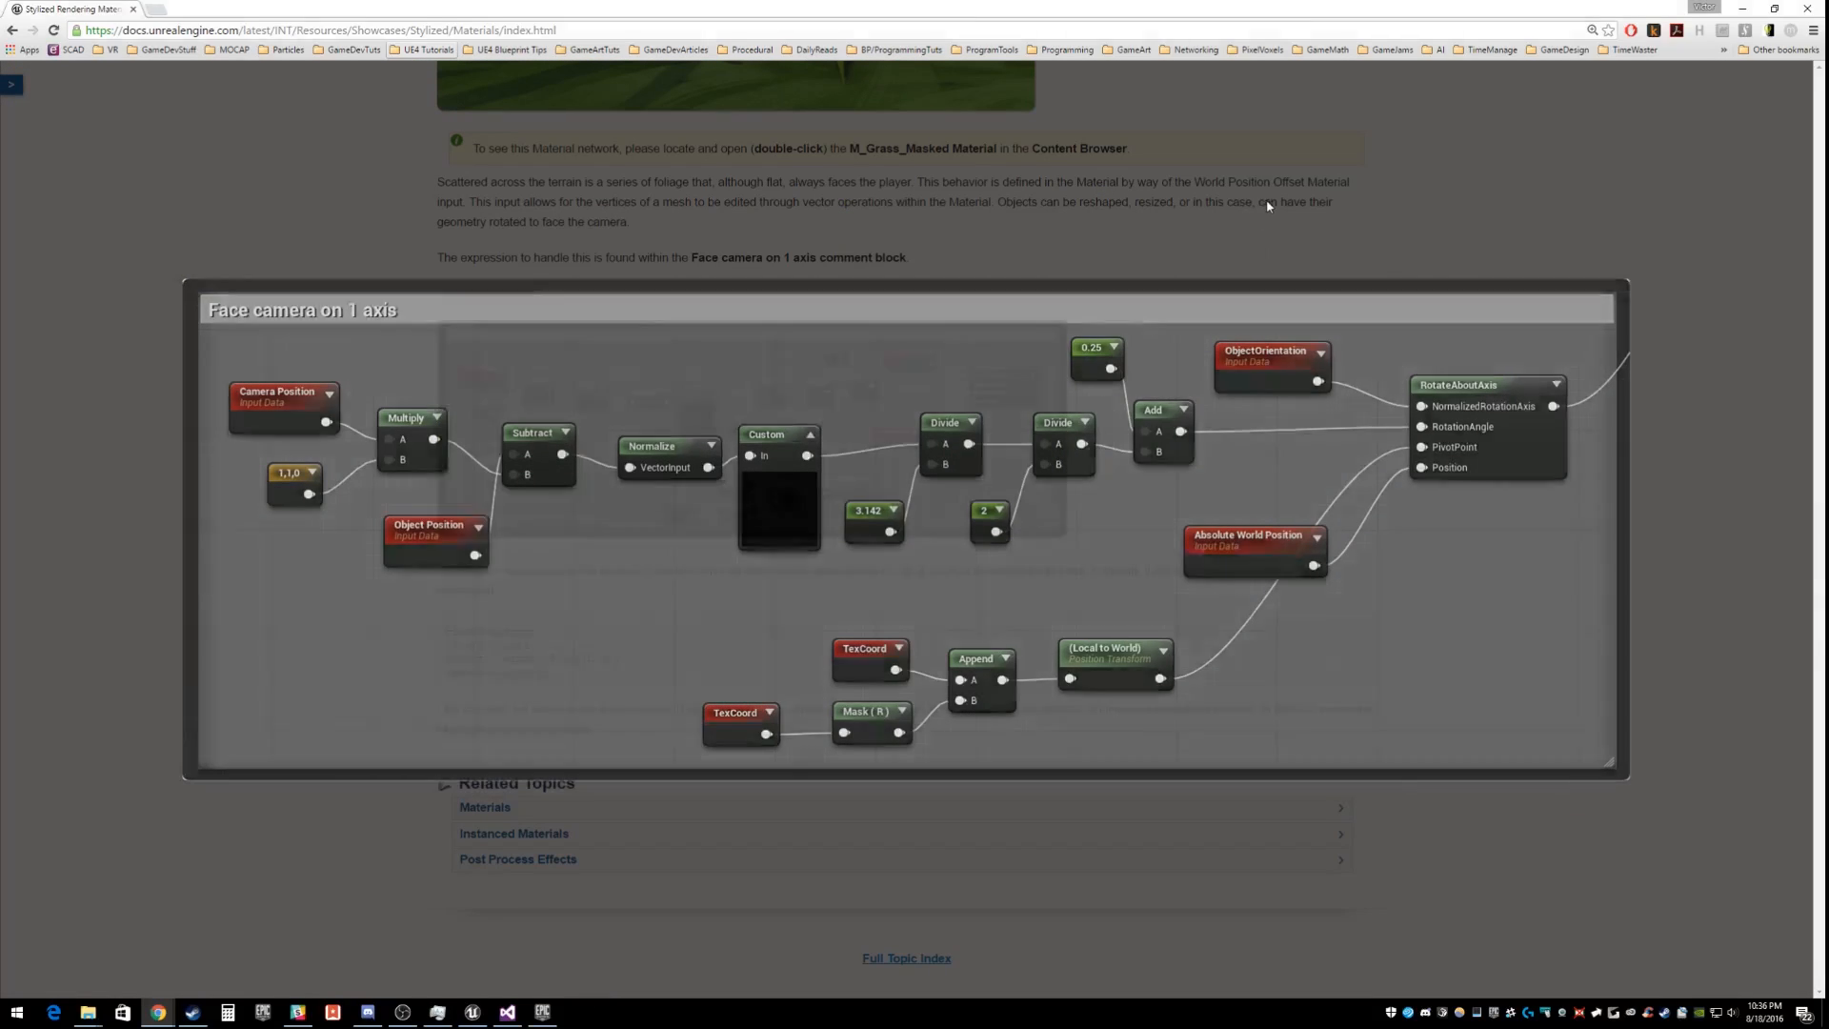
scroll(down, 3)
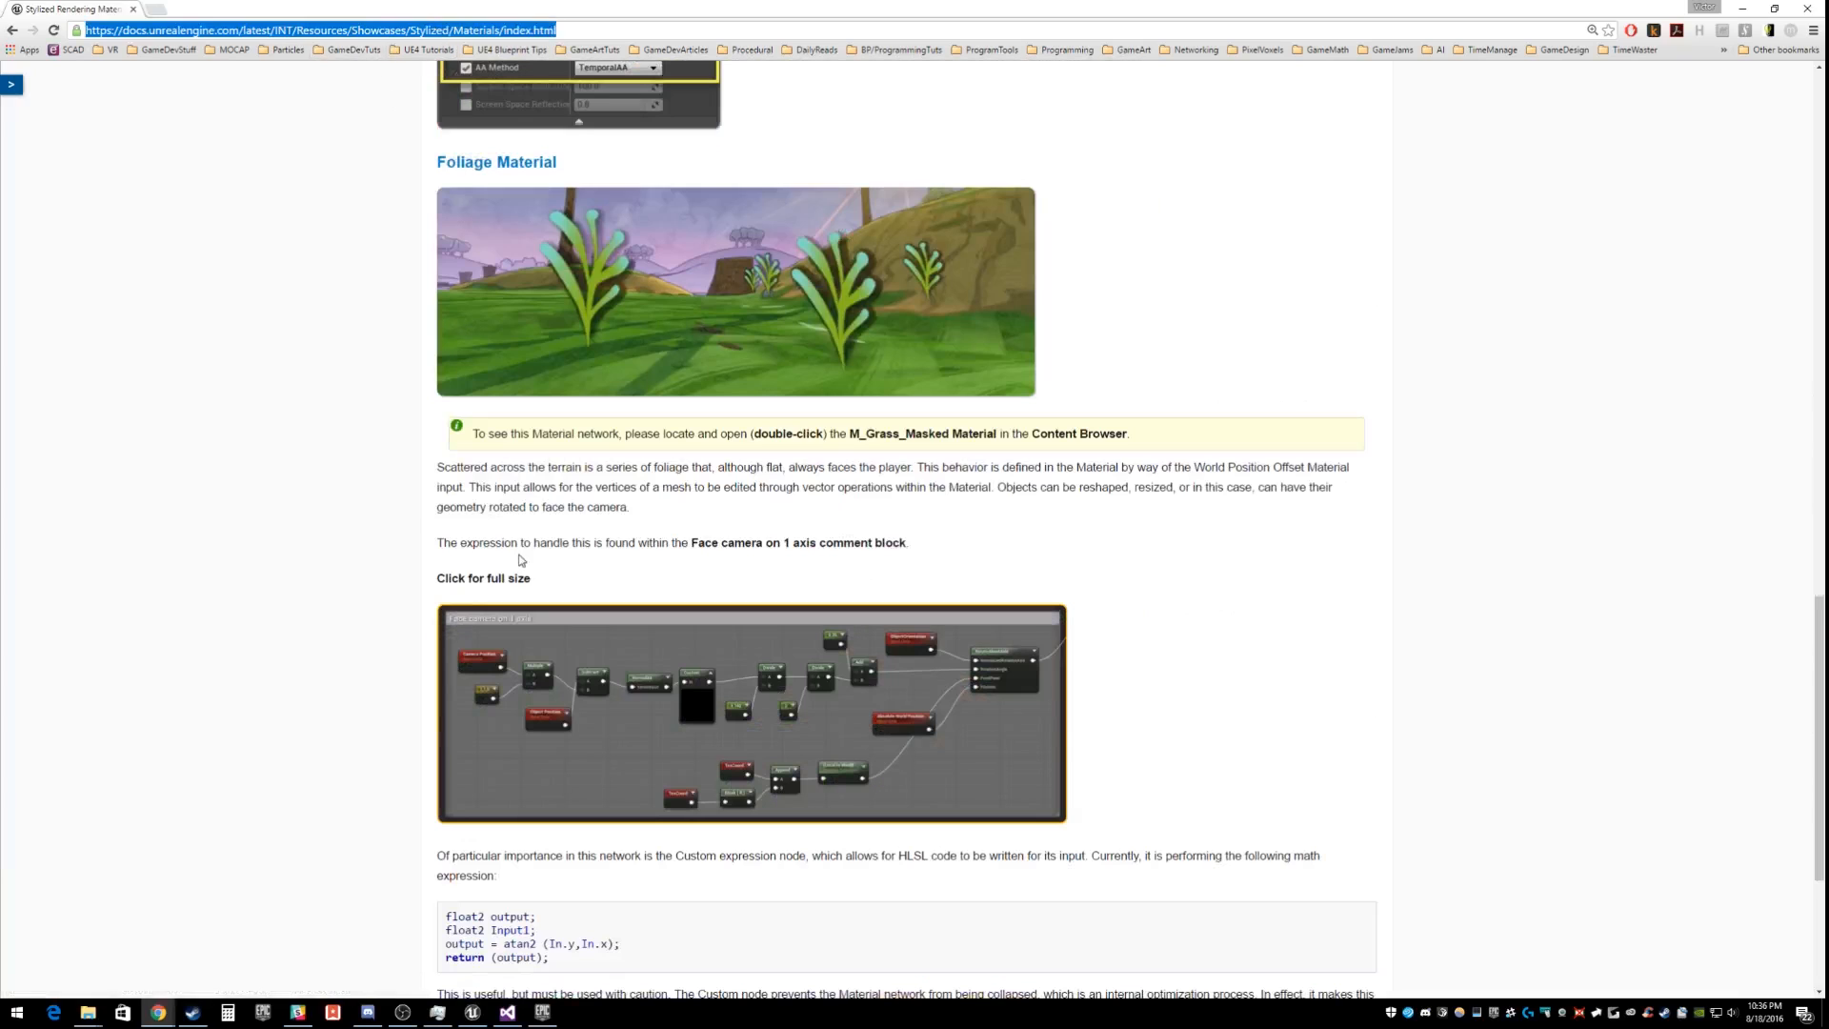
click(751, 713)
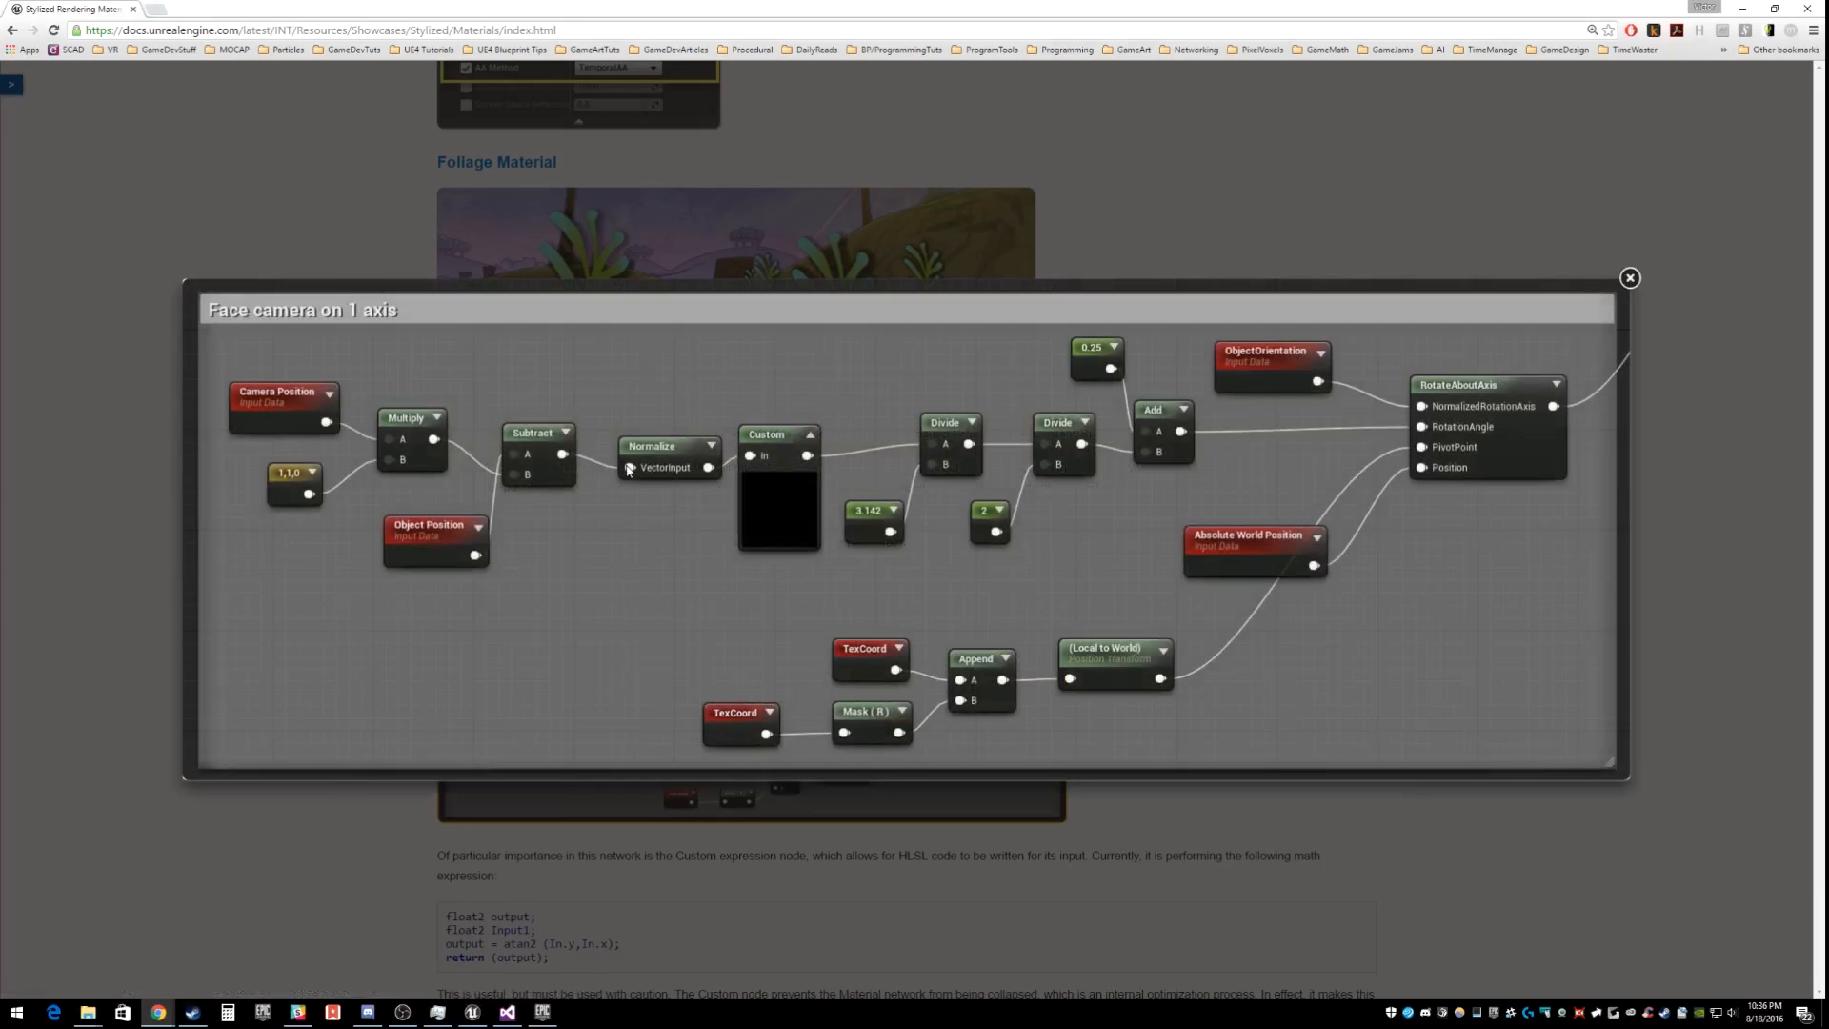
click(1629, 278)
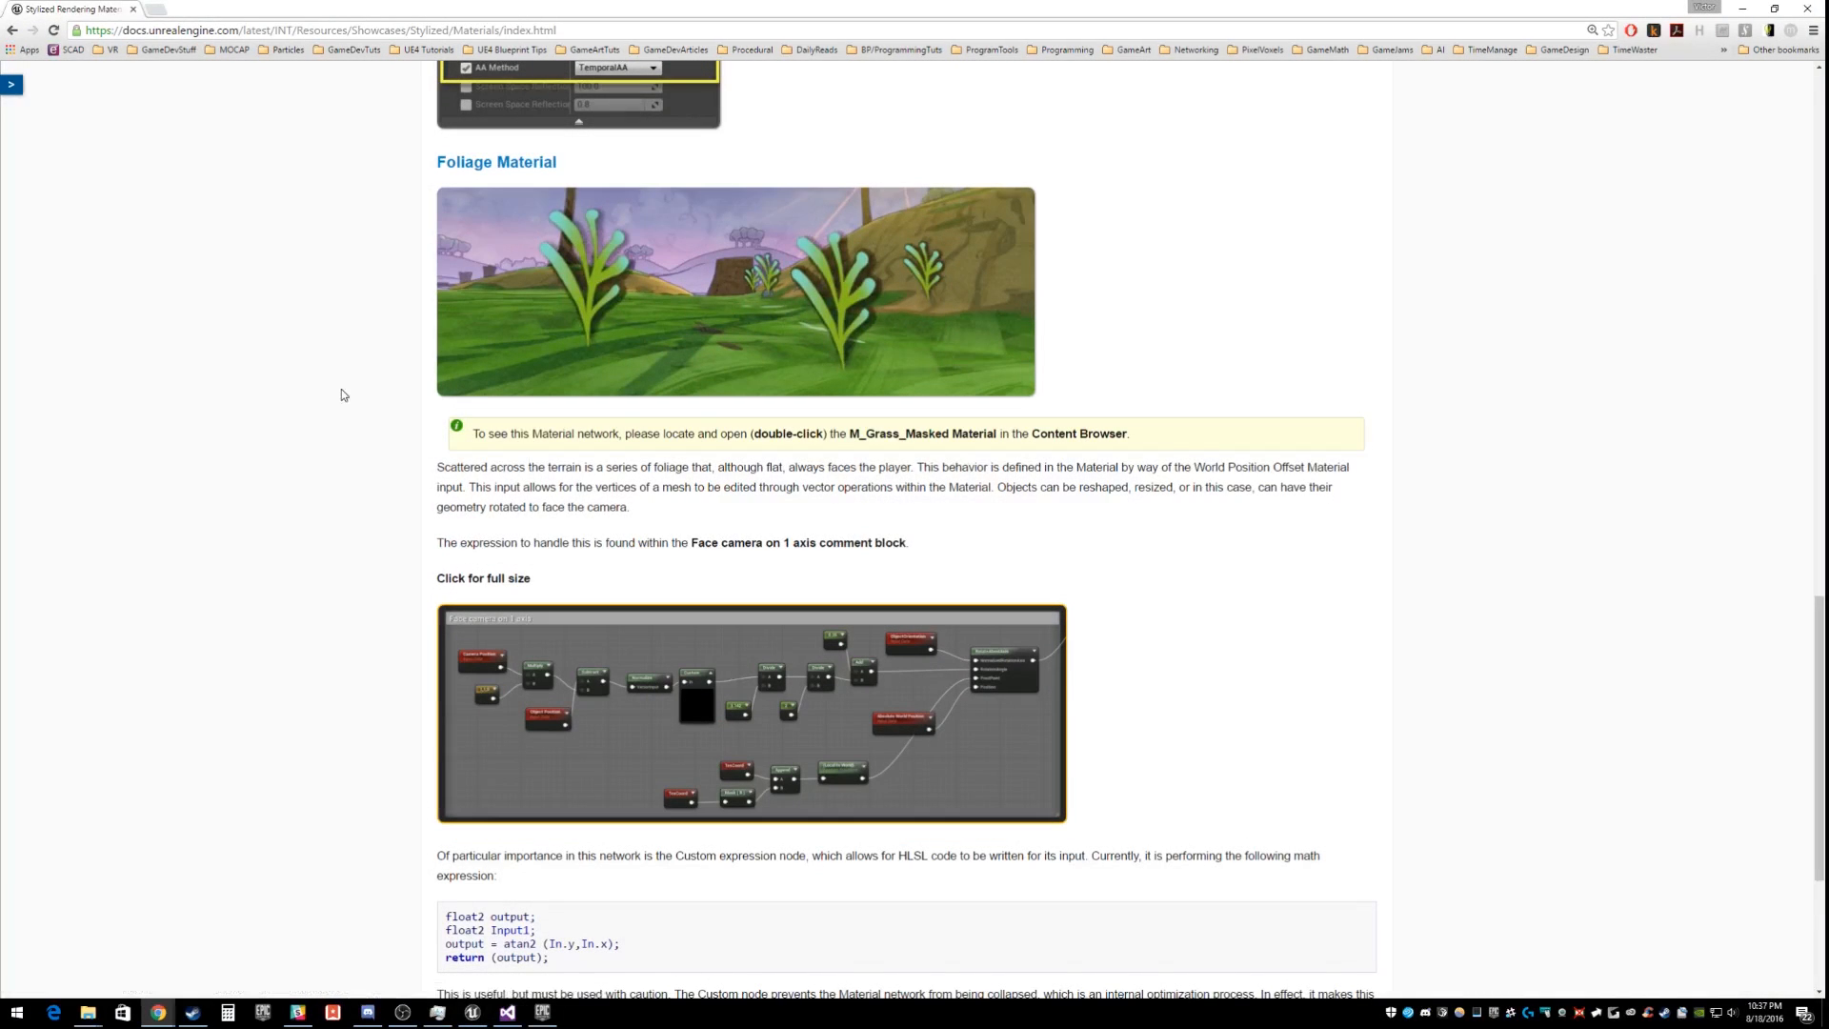
click(303, 30)
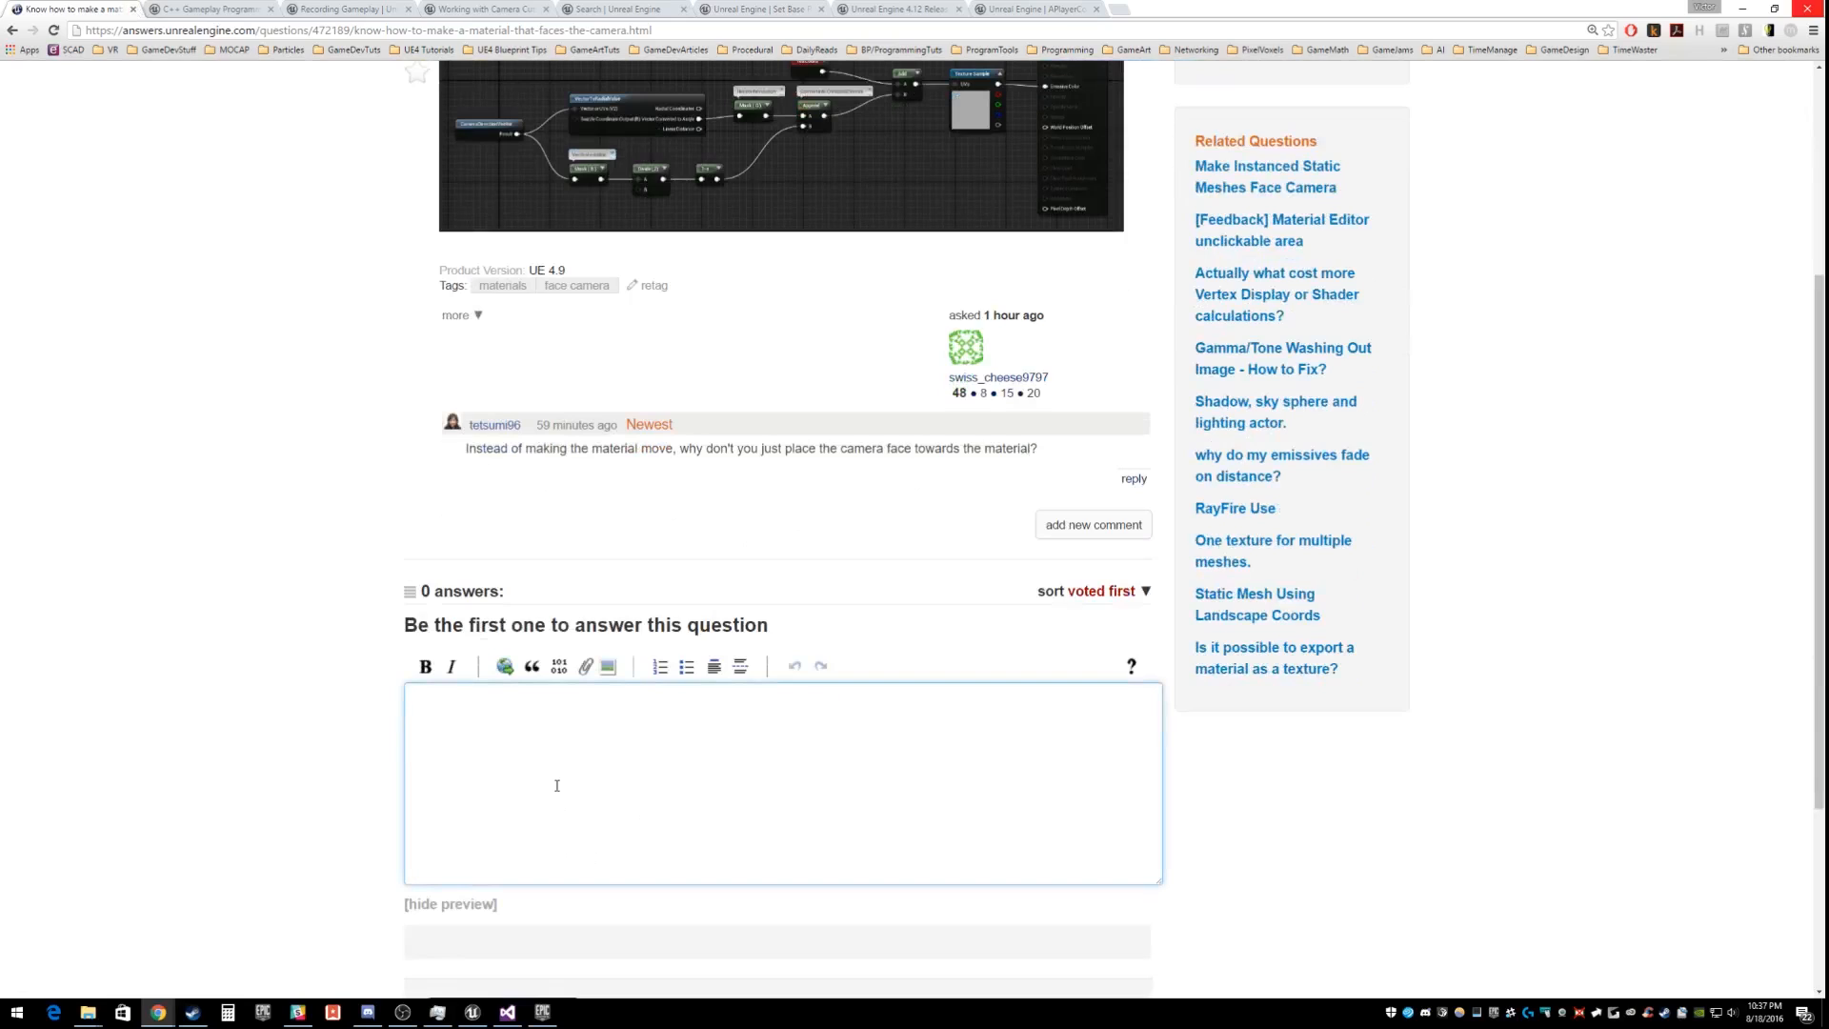
Step: Paste the Stylized Materials docs URL into the answer box and begin the sentence 'Towards the end, you should'
text(https://docs.unrealengine.com/latest/INT/Resources/Showcases/Stylized/Materials/index.html)
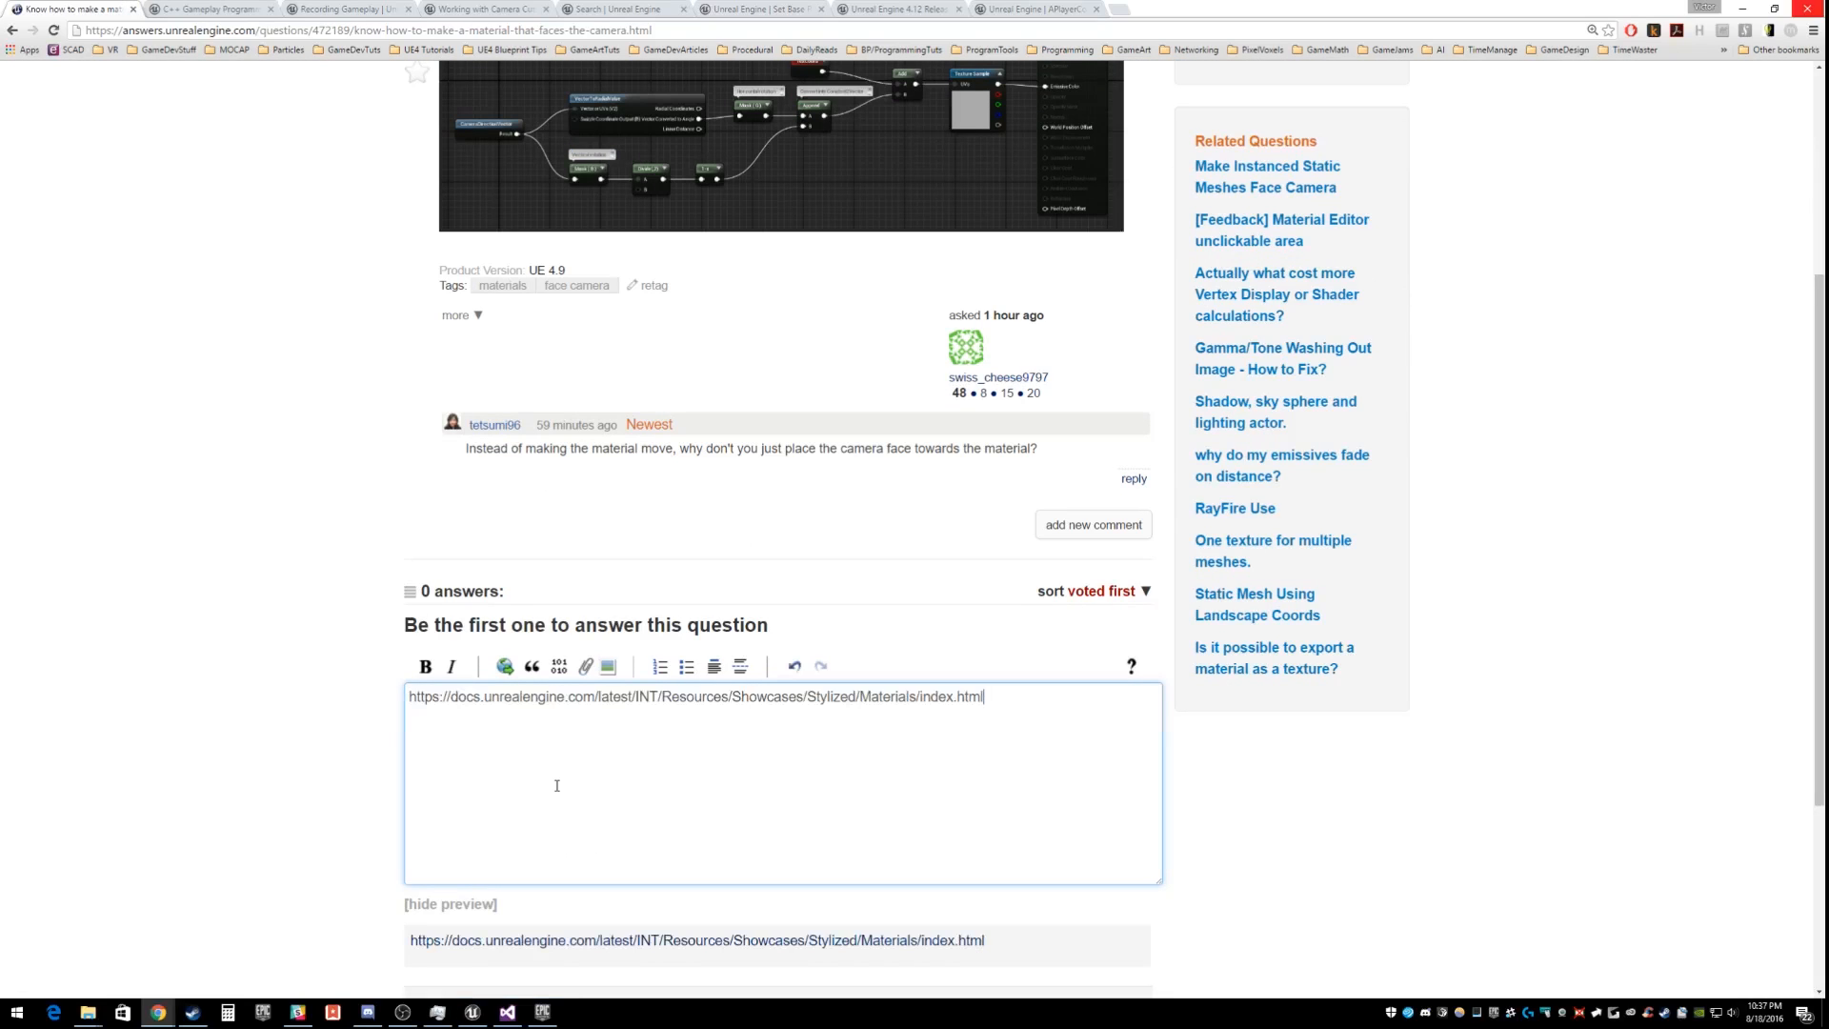
text(Towards the end)
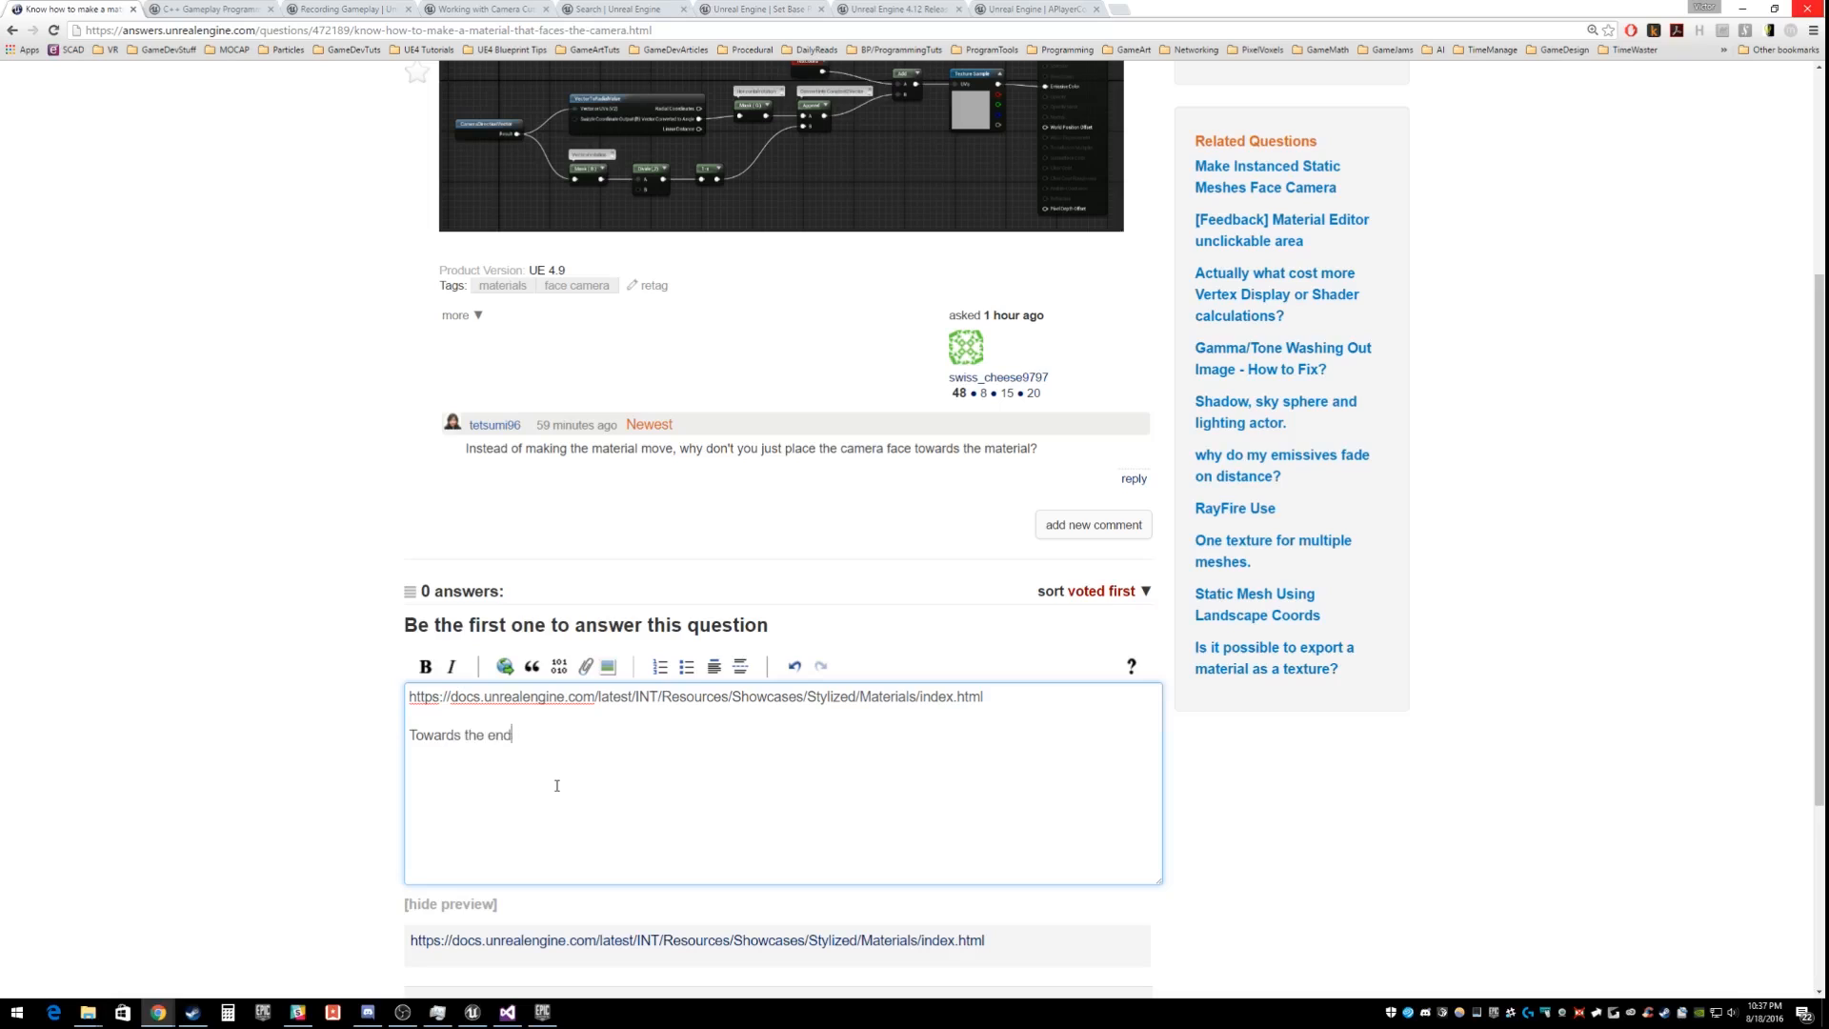
text(, you shoud)
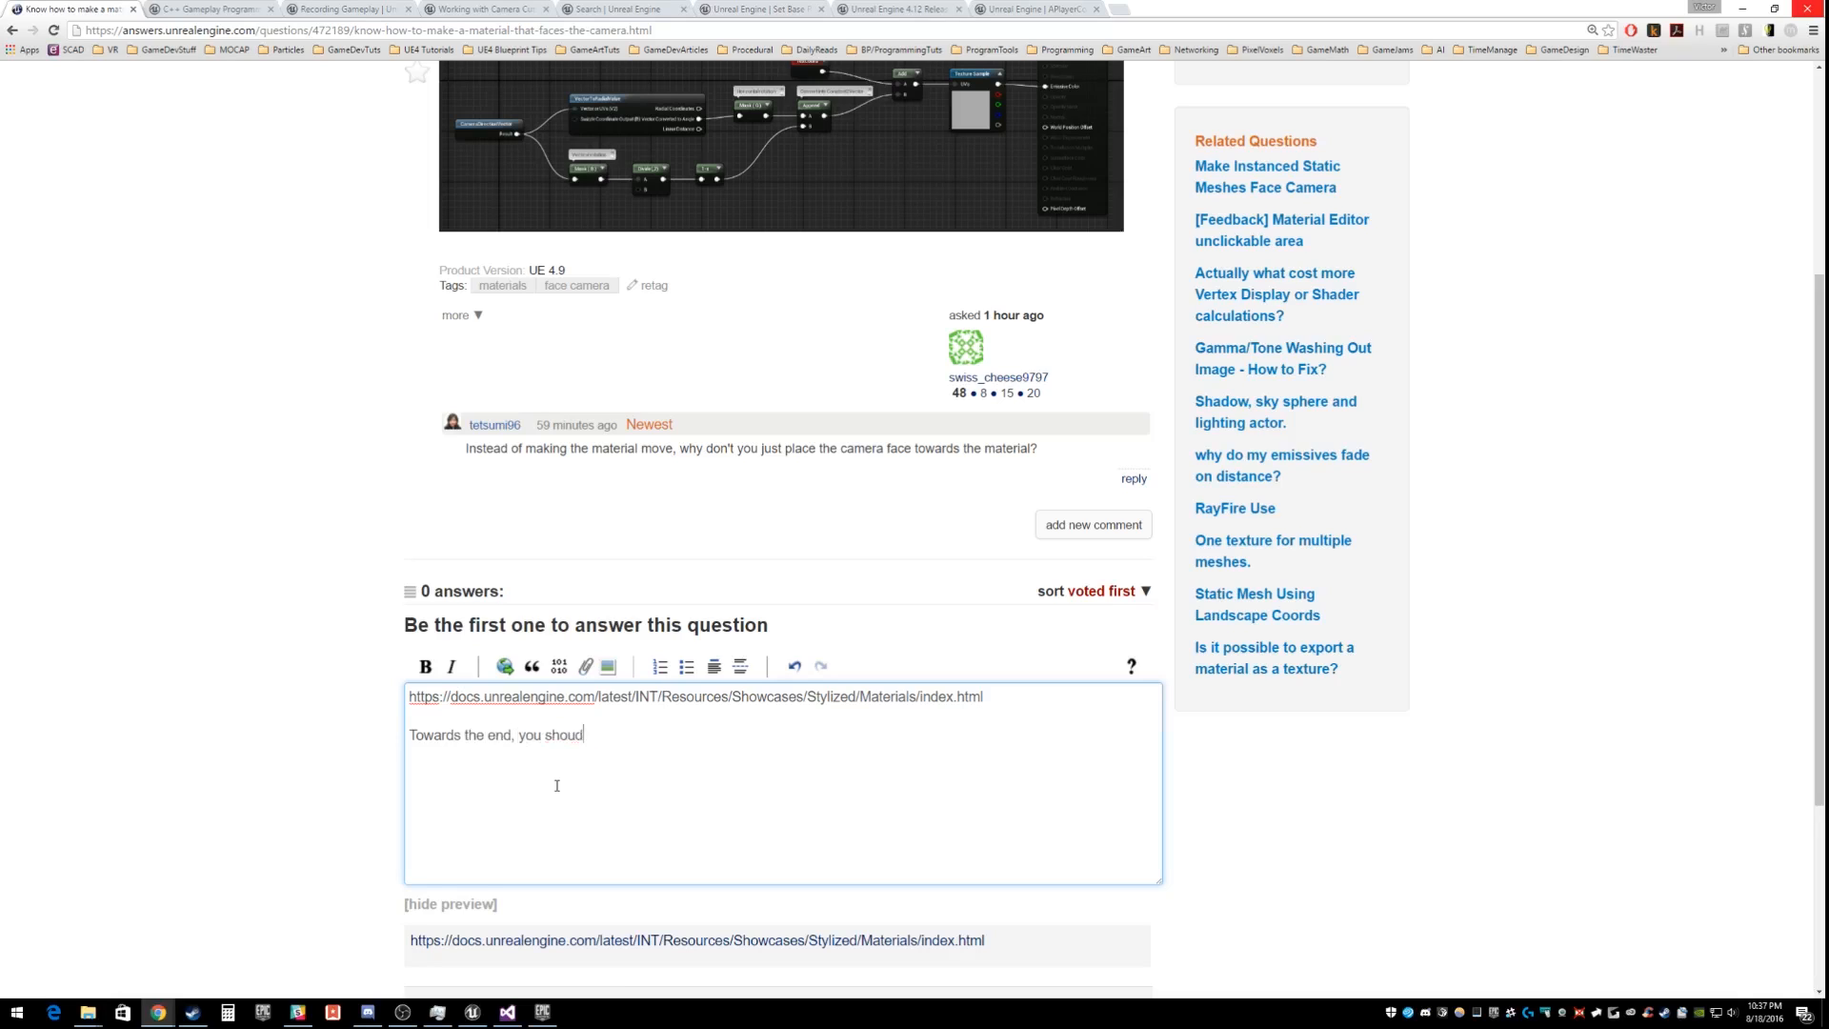